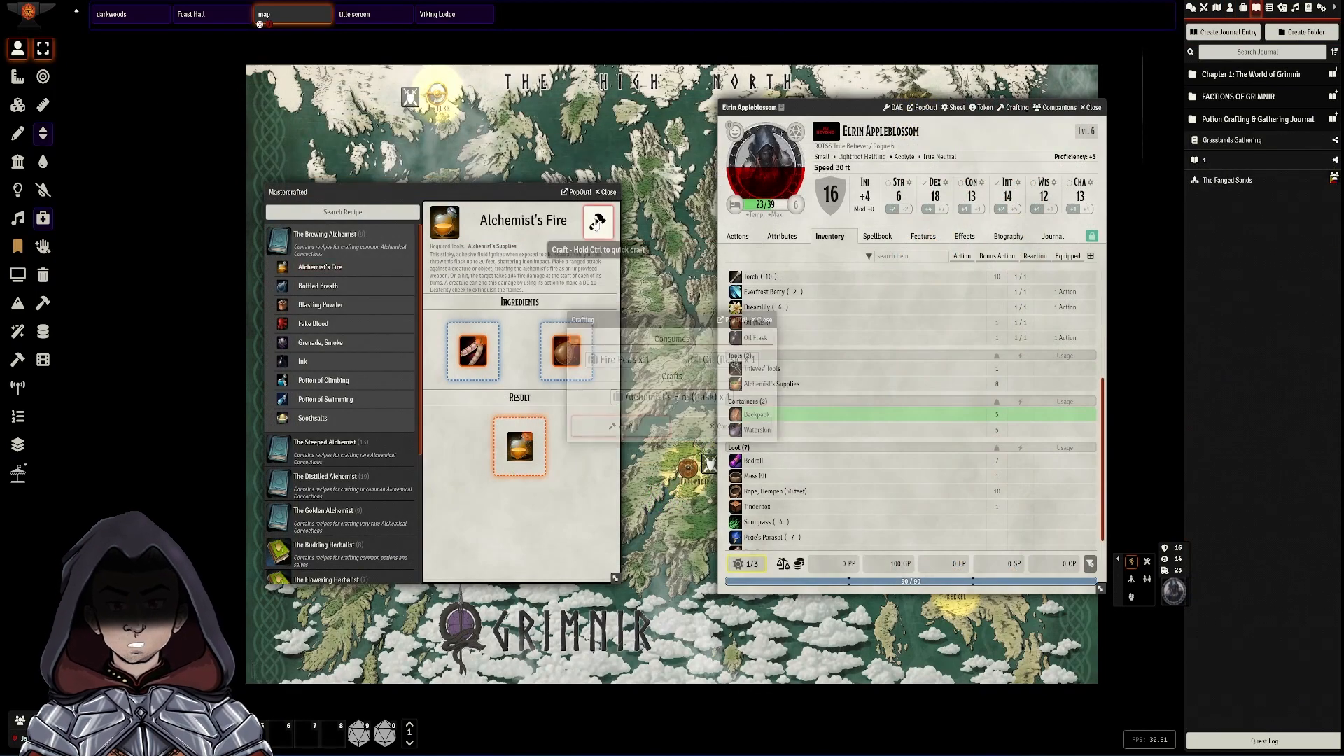
- Start crafting the Alchemist's Fire recipe, showing the Fire Peas and Oil (flask) confirmation
left_click(597, 221)
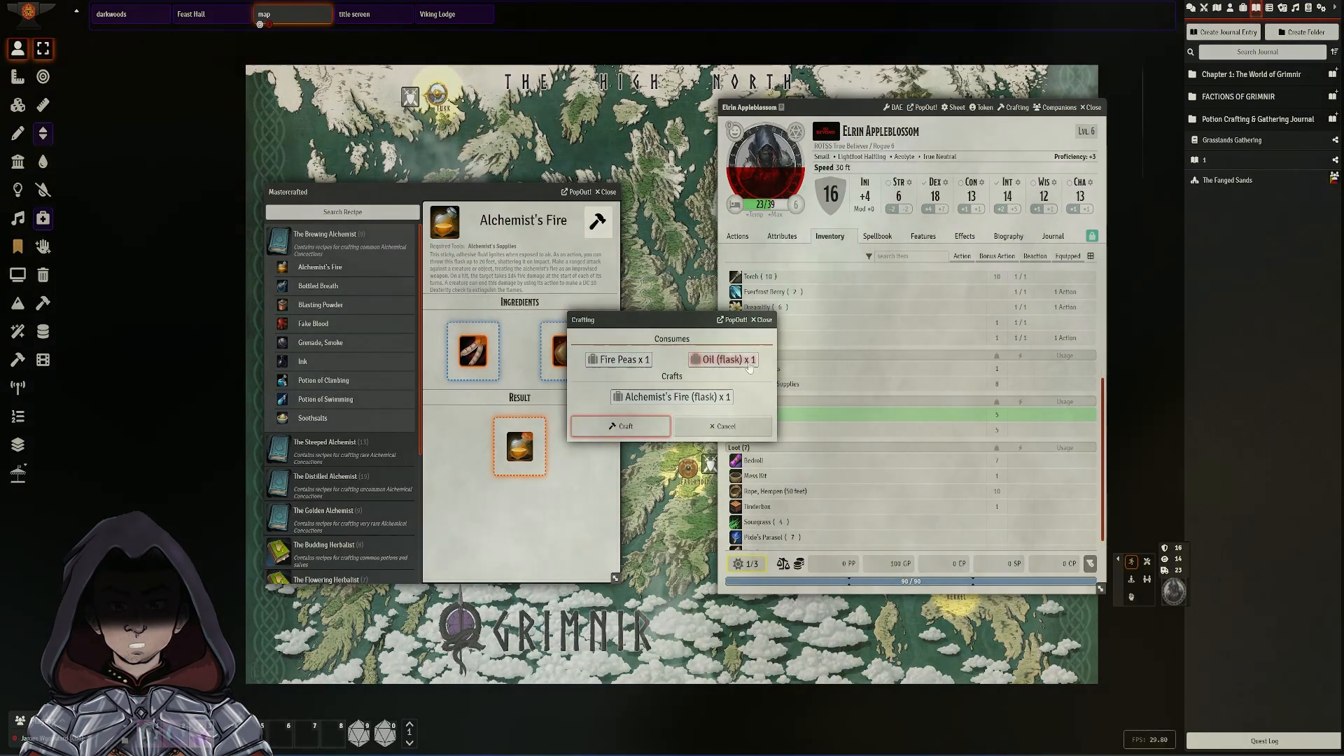
left_click(620, 425)
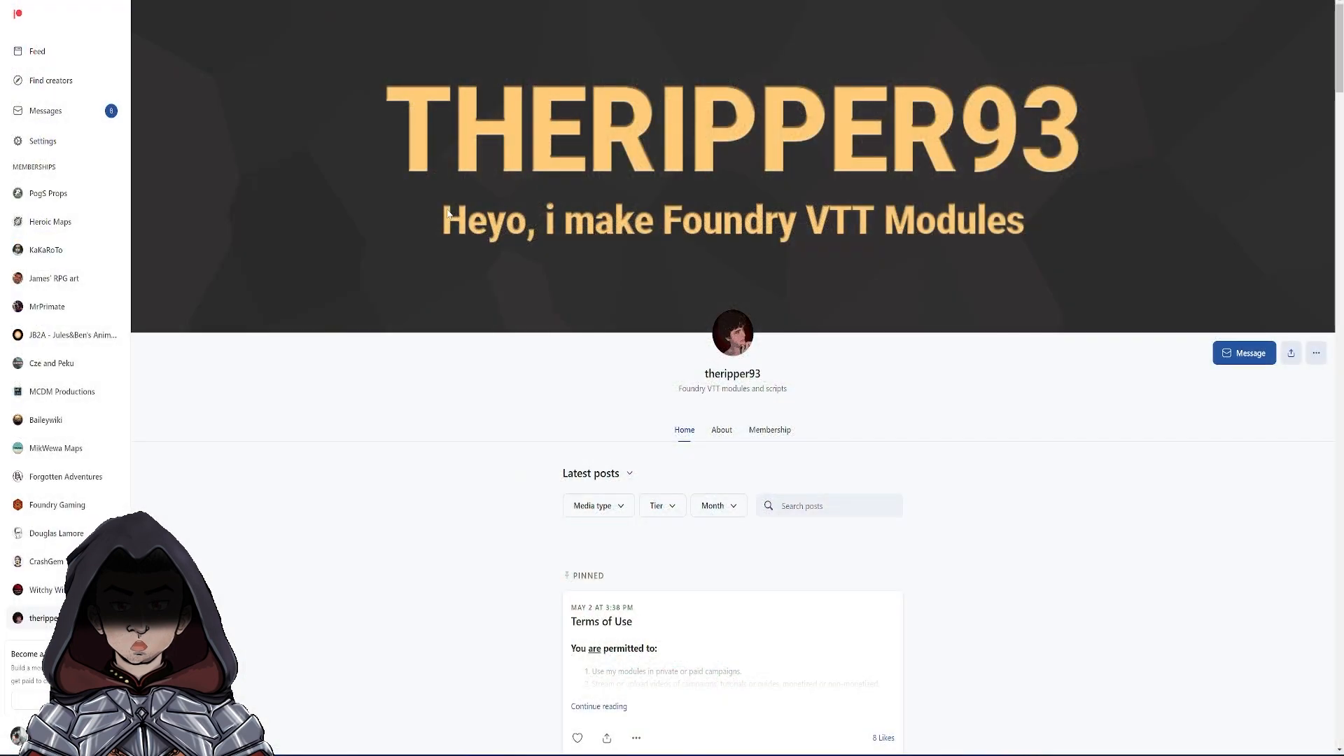
- Scroll through the posts on the module creator's Patreon page
scroll("down", 3)
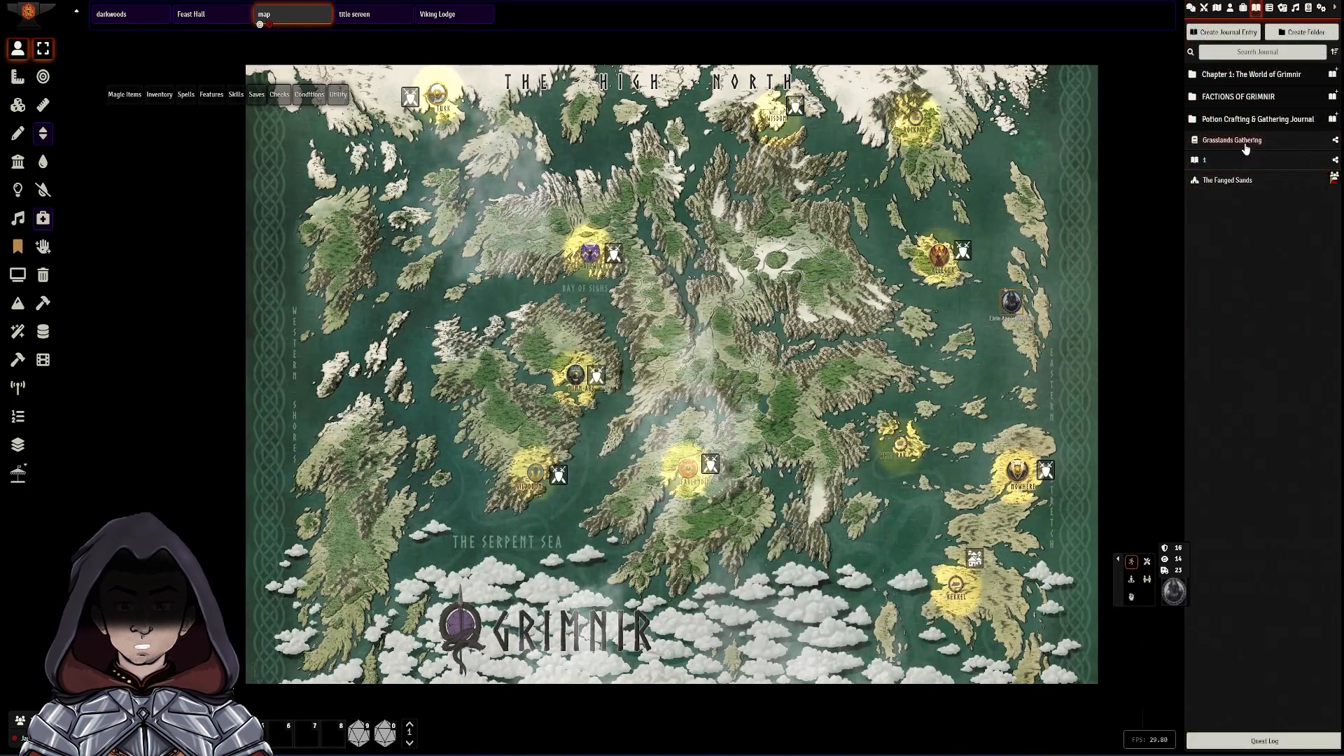
- Gather a plant from the Grasslands Gathering journal page and view the resulting Dreamlily item
left_click(1233, 140)
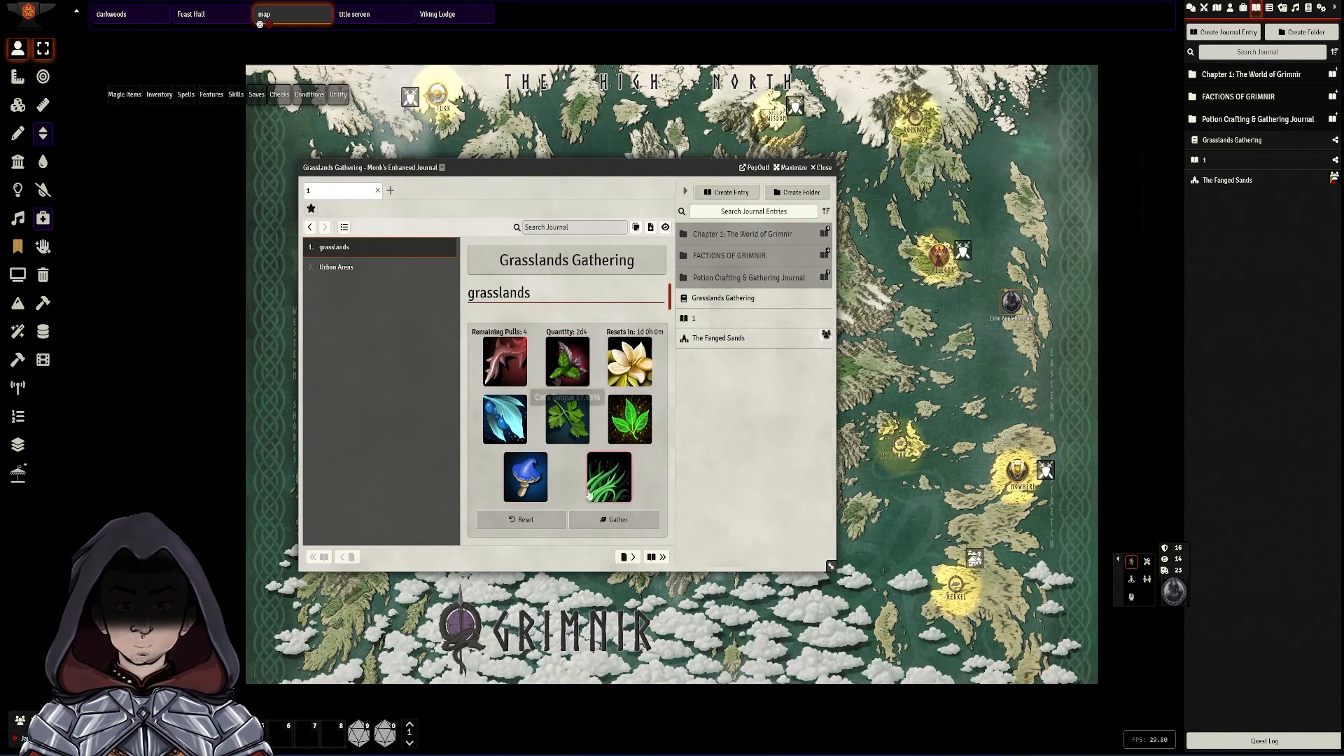
mouse_move(504, 360)
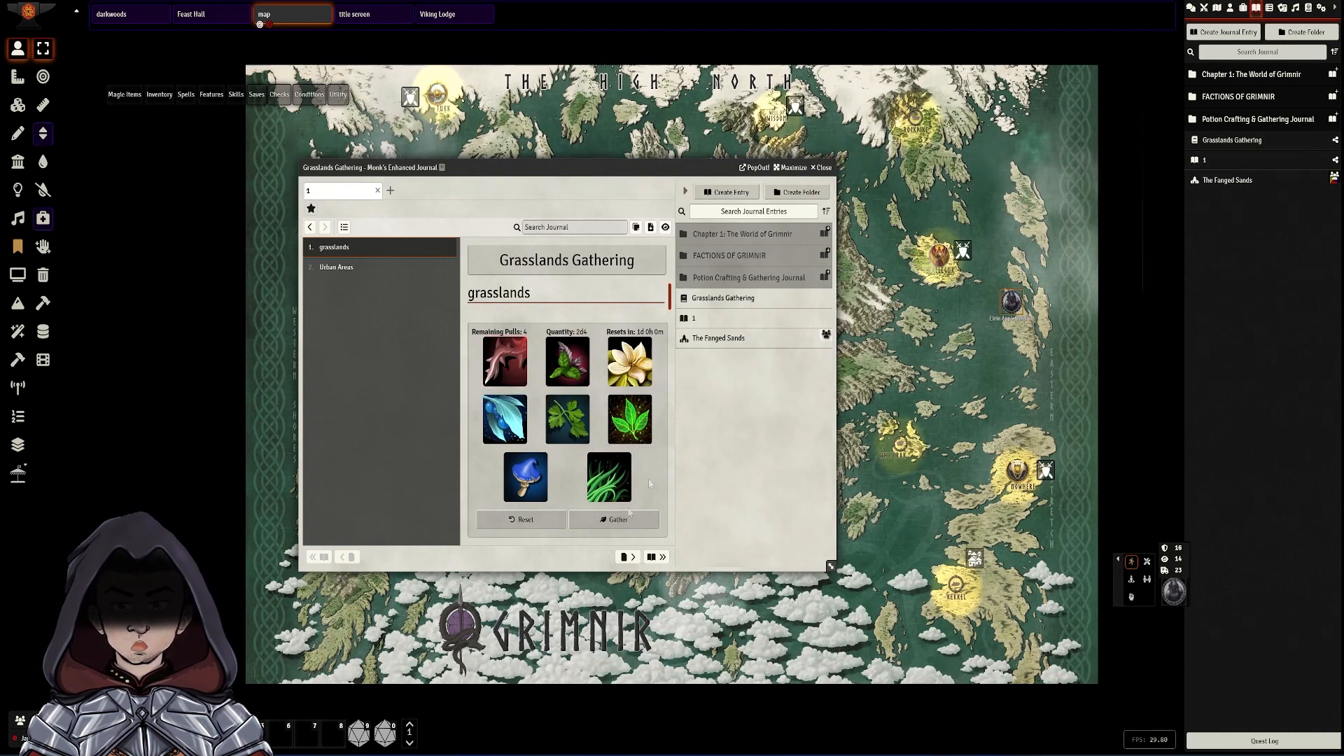
left_click(616, 520)
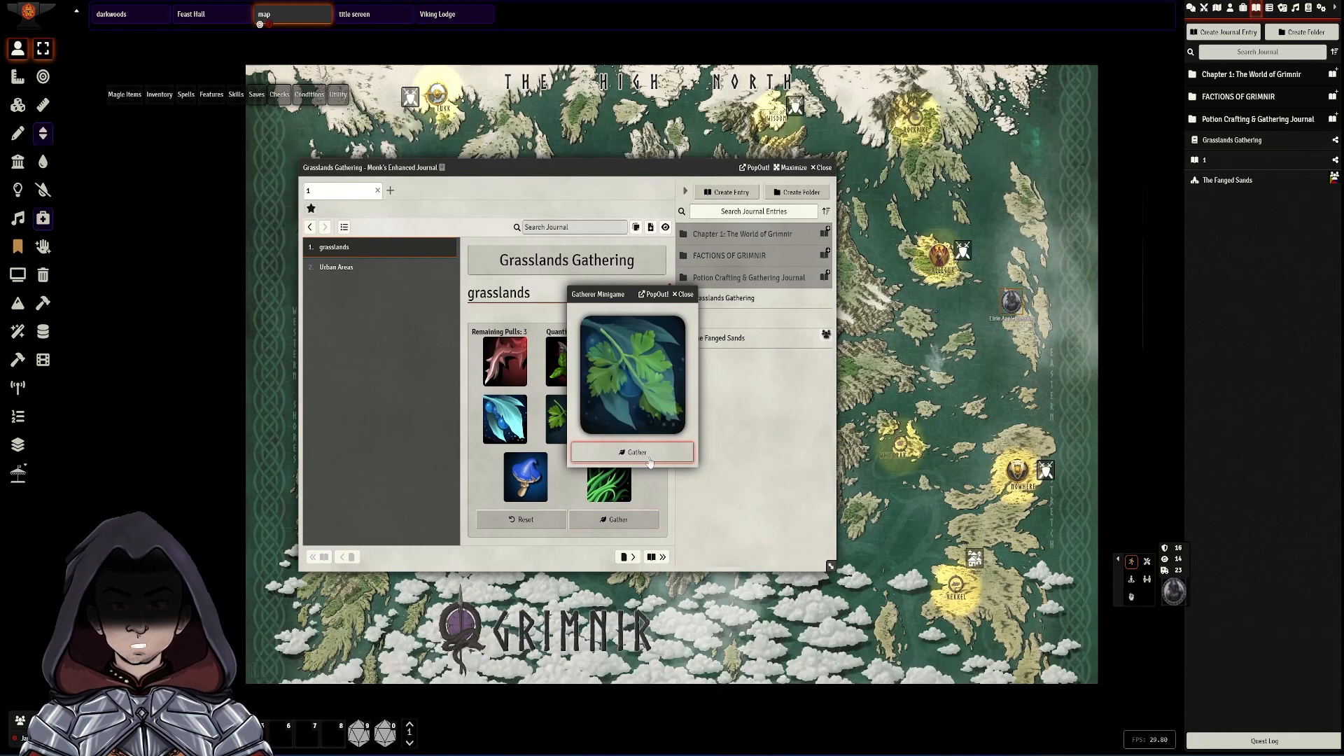
left_click(631, 453)
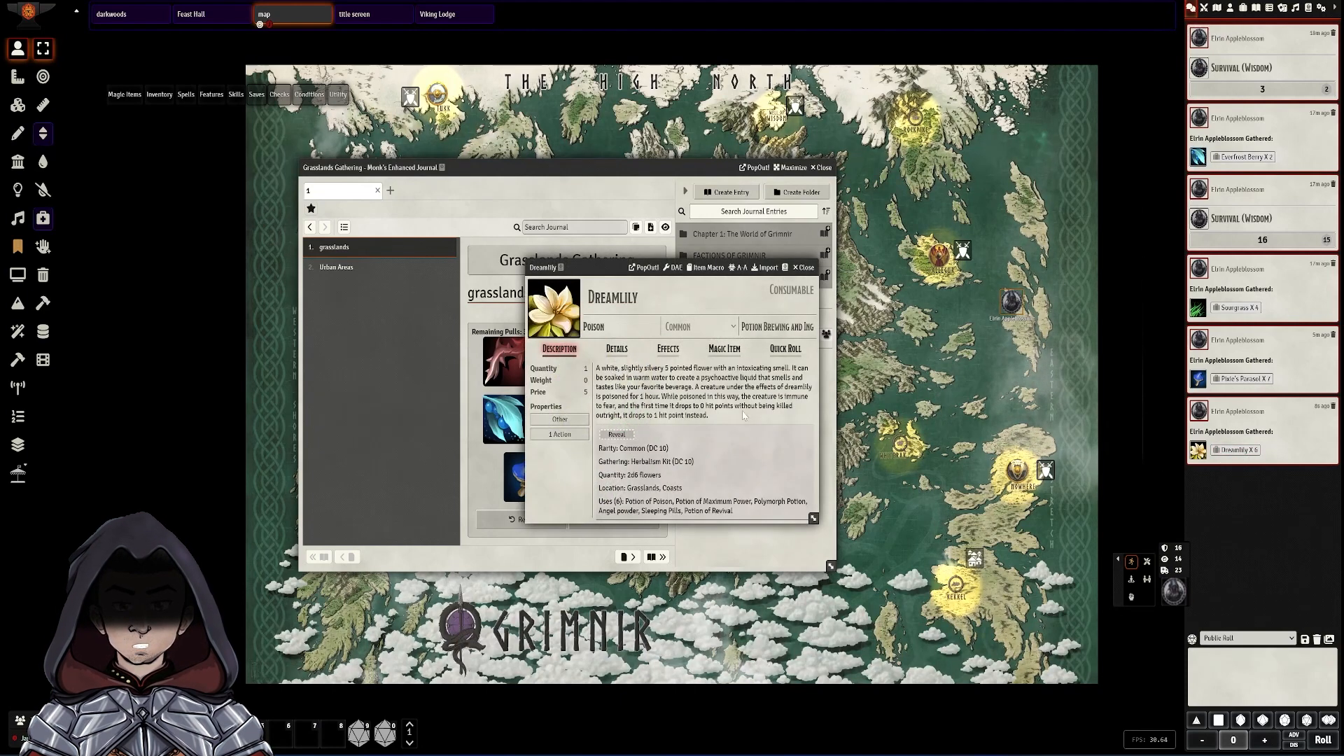
left_click(801, 266)
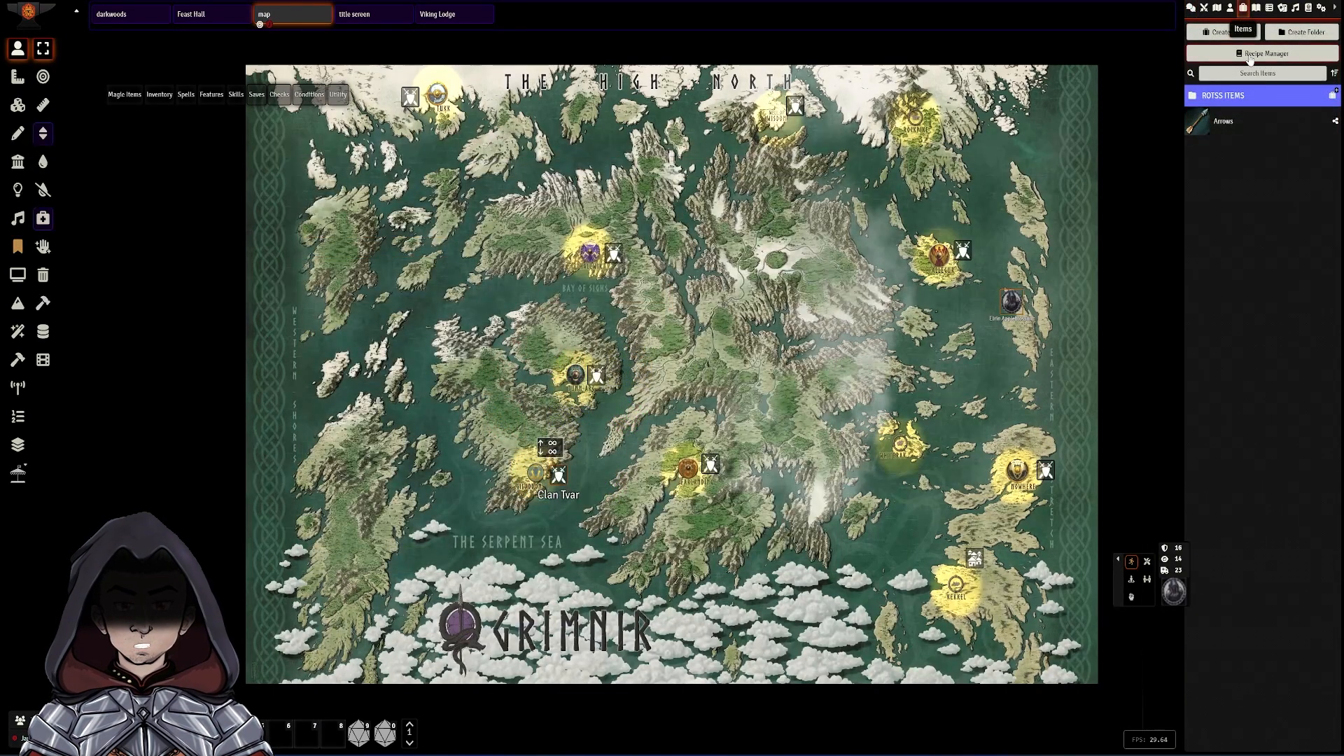
- Browse The Brewing Alchemist book in the recipe manager, viewing Bottled Breath then Alchemist's Fire
left_click(1262, 53)
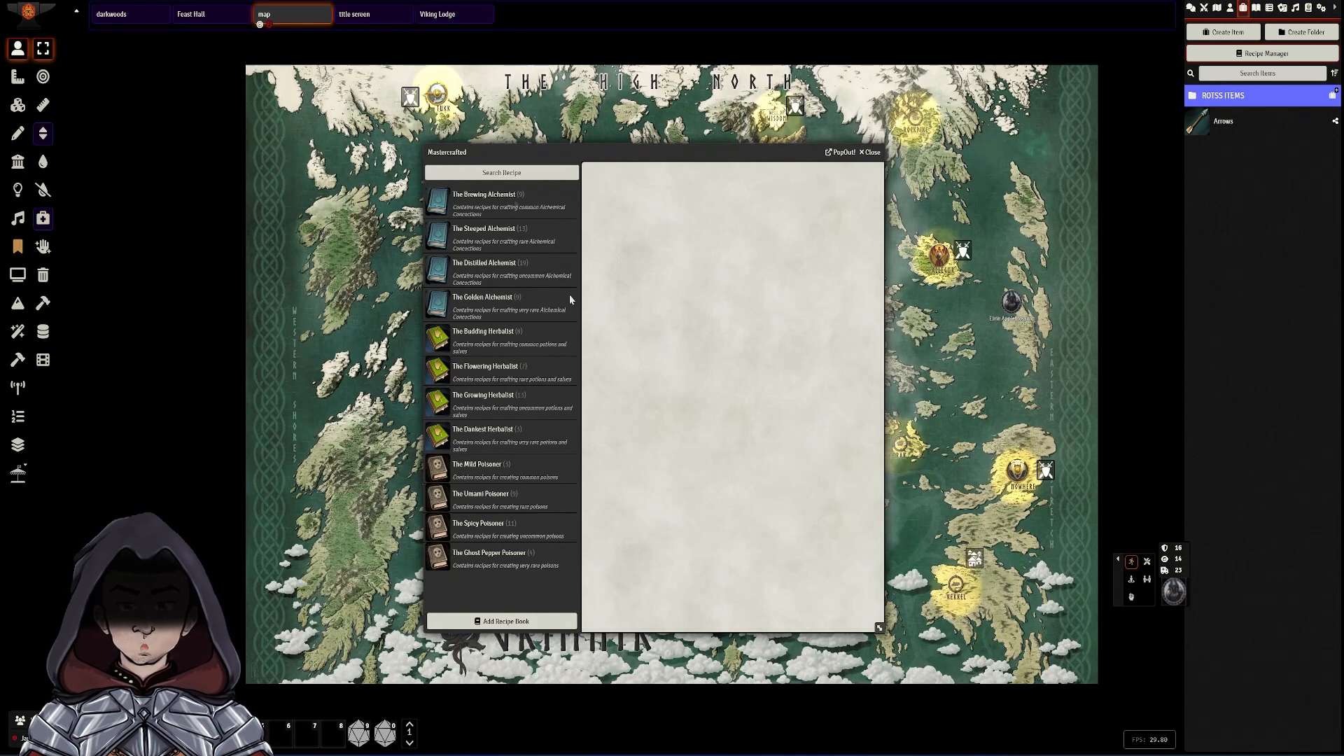
left_click(484, 194)
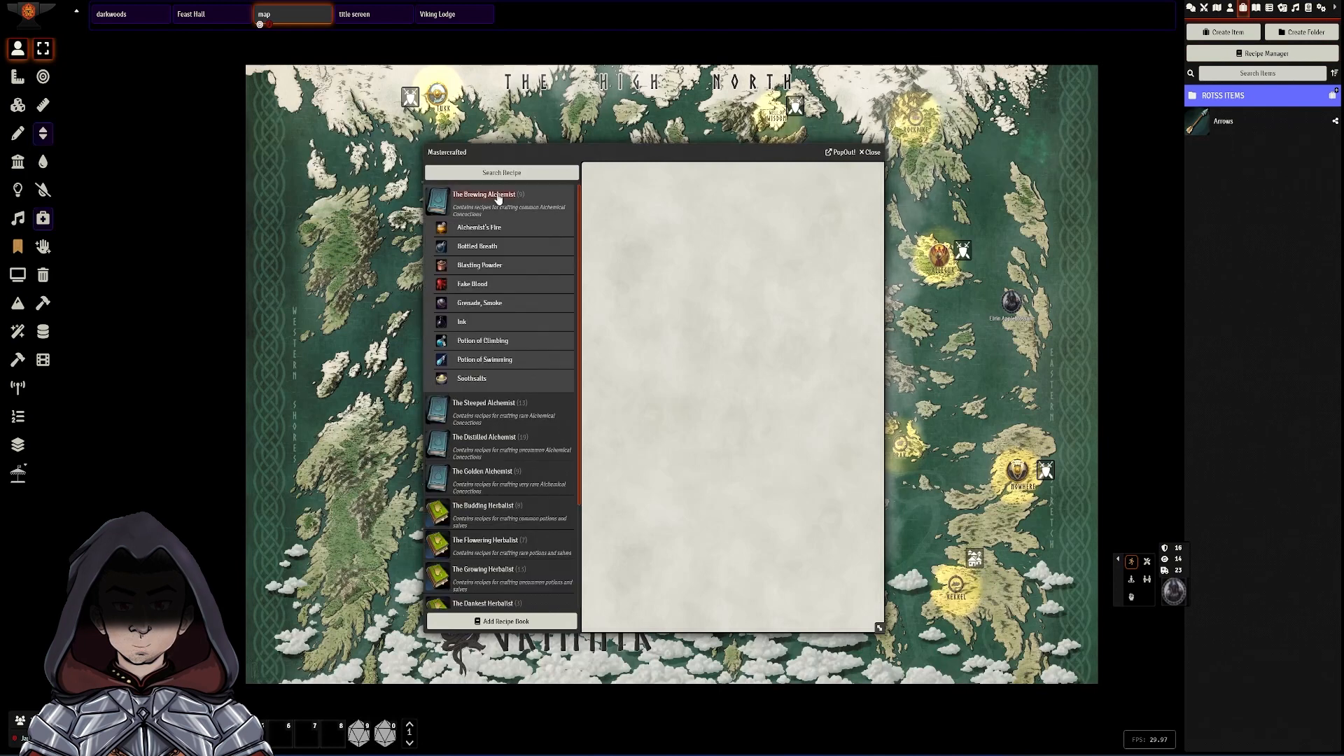
mouse_move(461, 208)
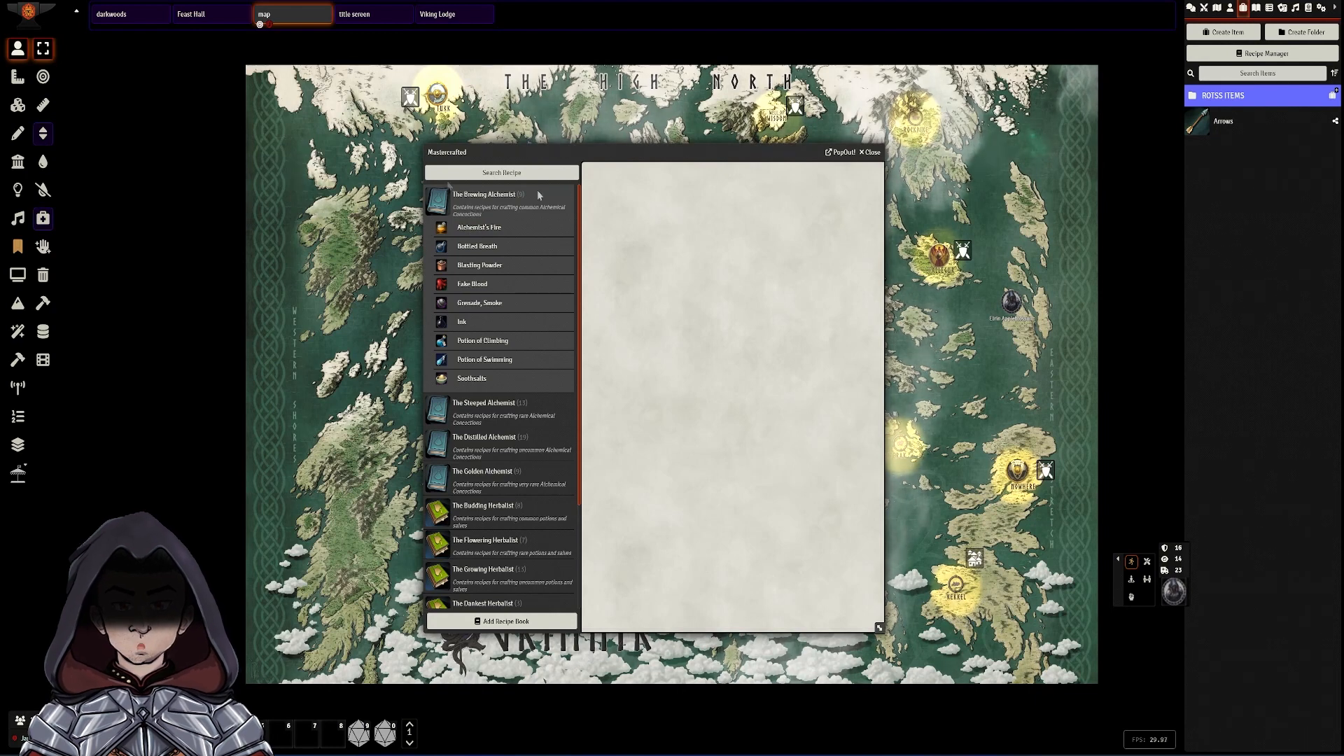
left_click(476, 246)
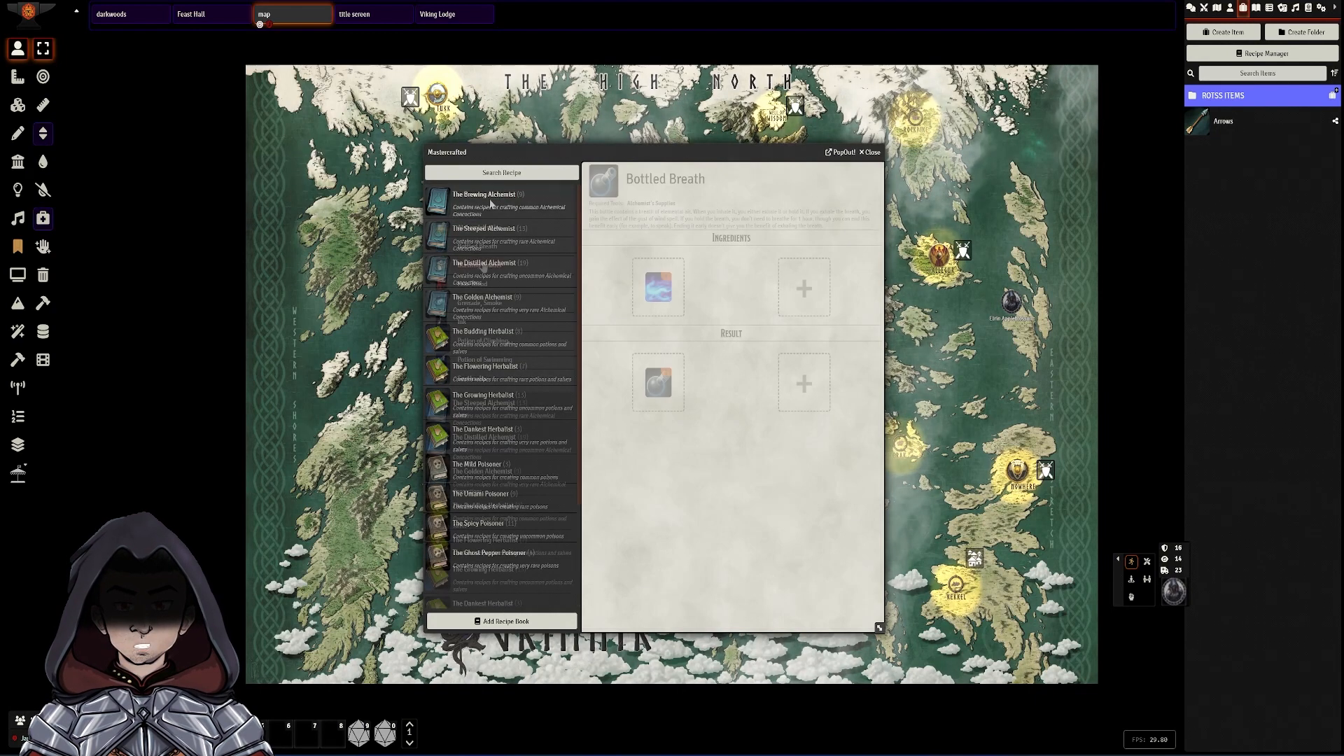
left_click(483, 193)
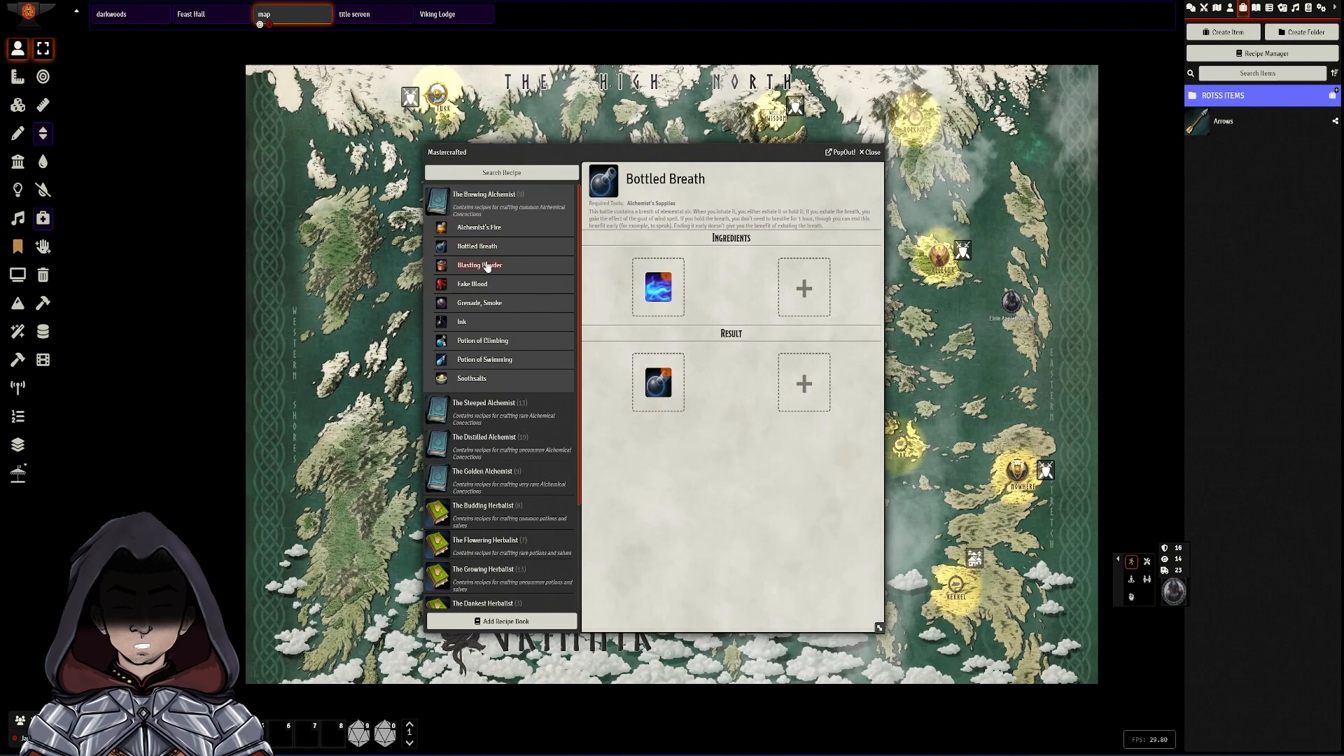
left_click(479, 265)
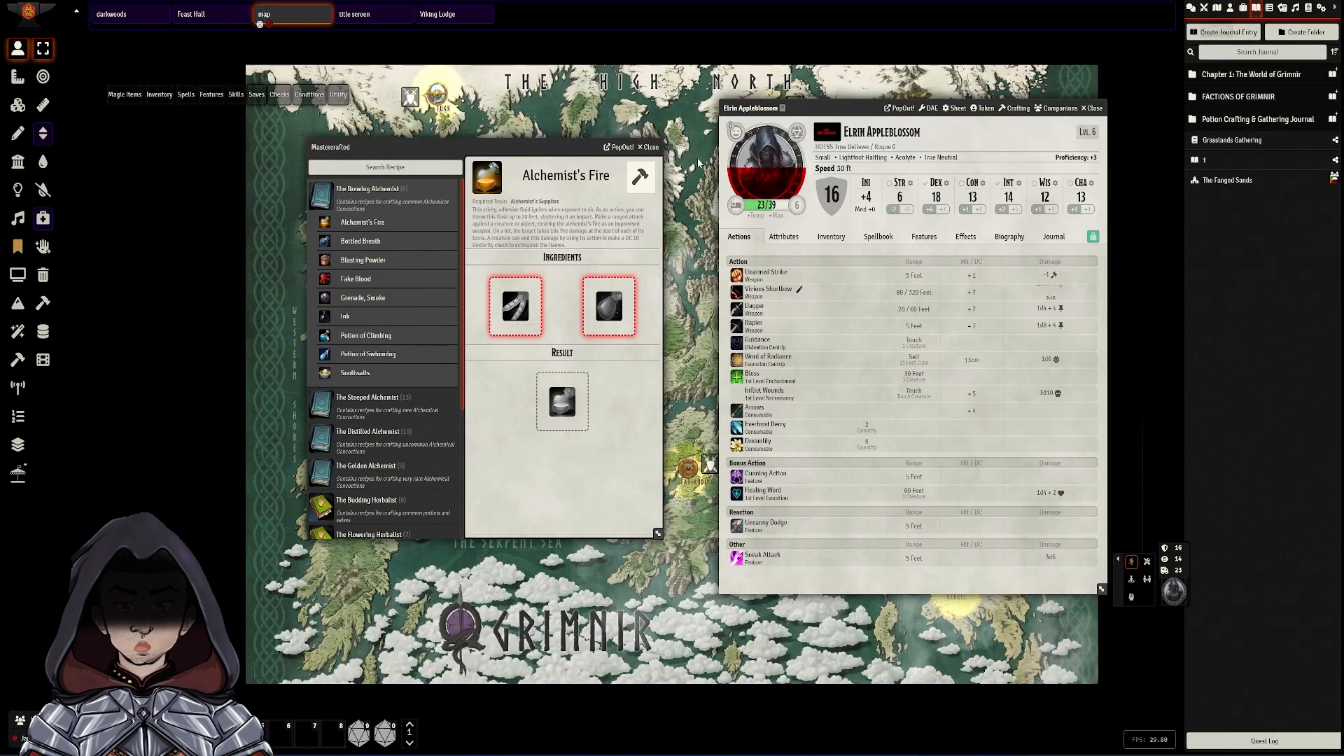
- From Elrin's inventory, craft Alchemist's Fire (flask) and confirm so it lands in the inventory
left_click(831, 237)
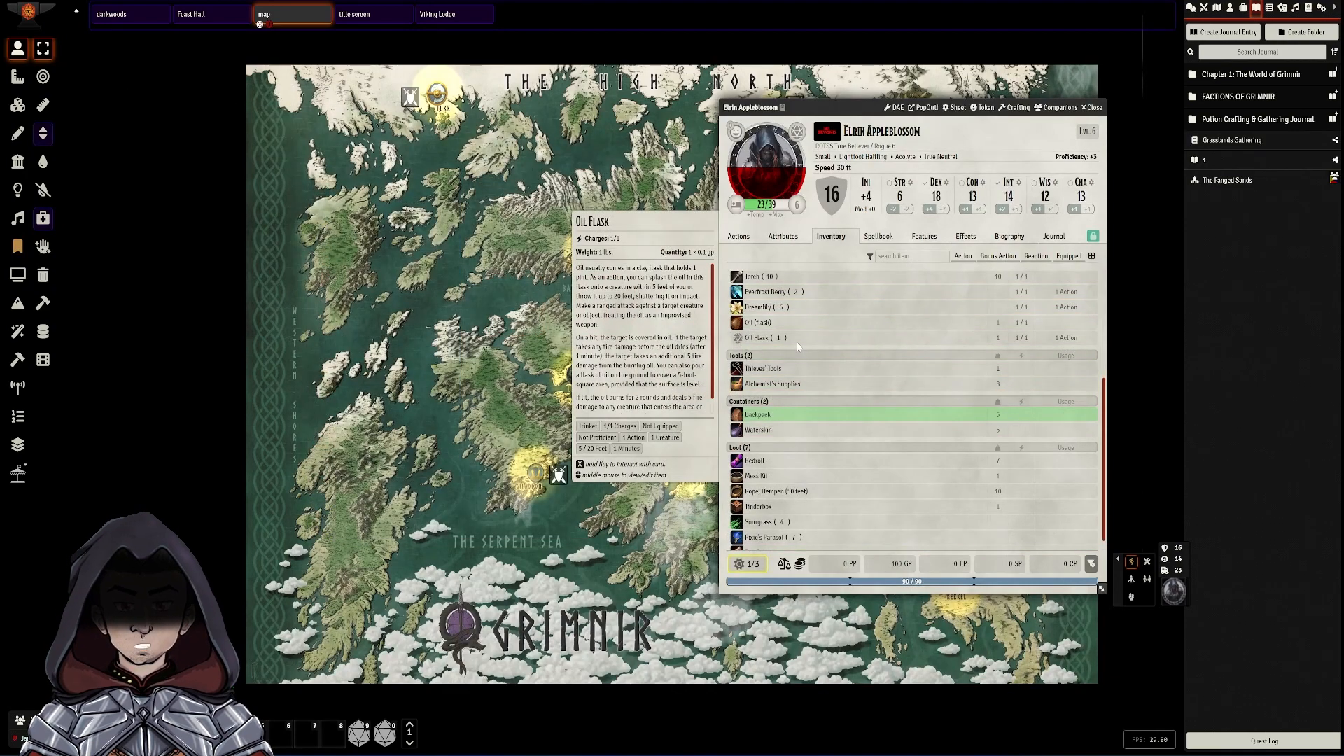
mouse_move(771, 383)
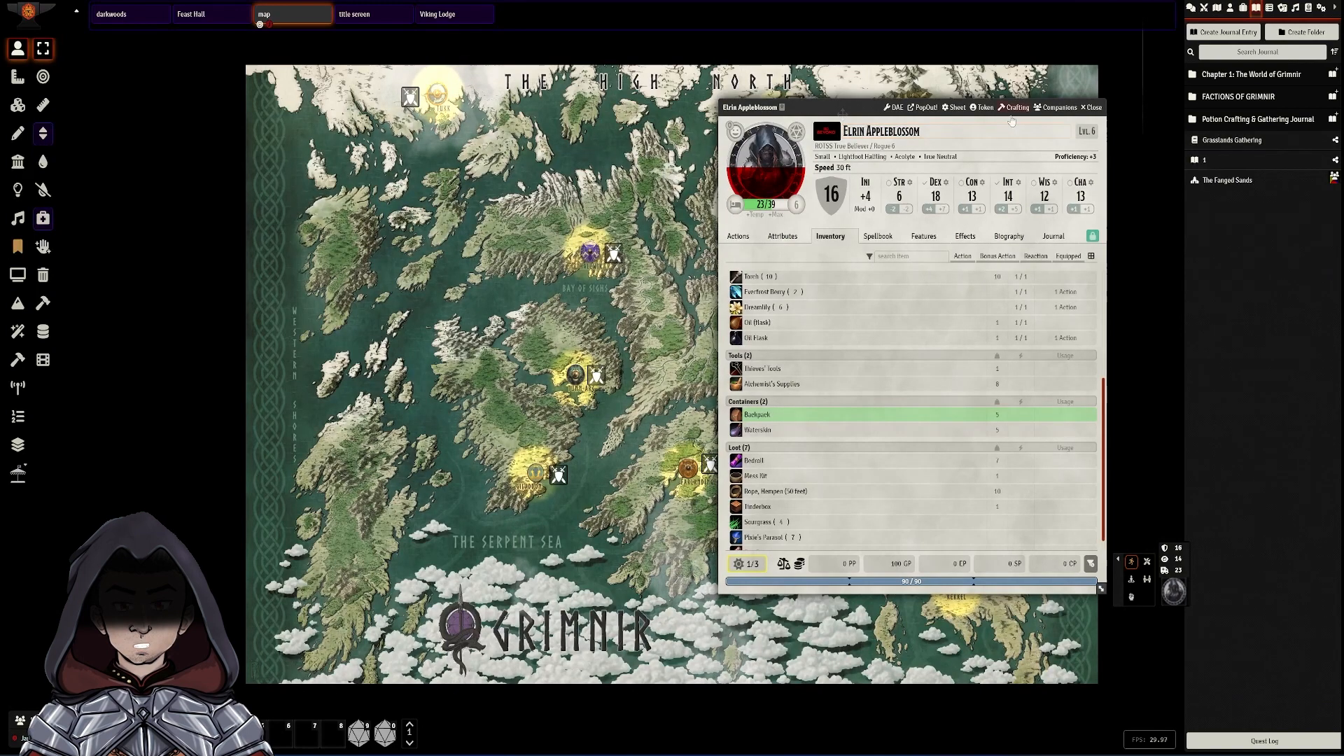
left_click(1016, 107)
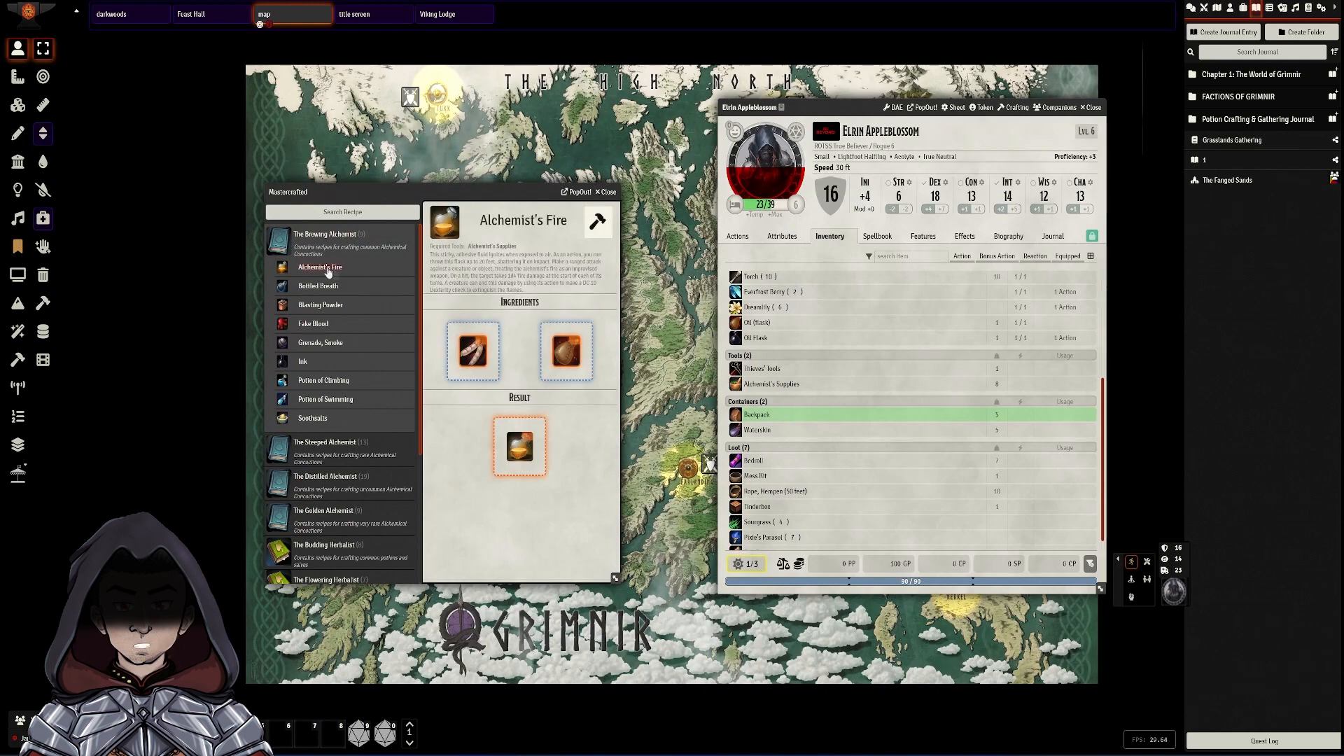
left_click(597, 221)
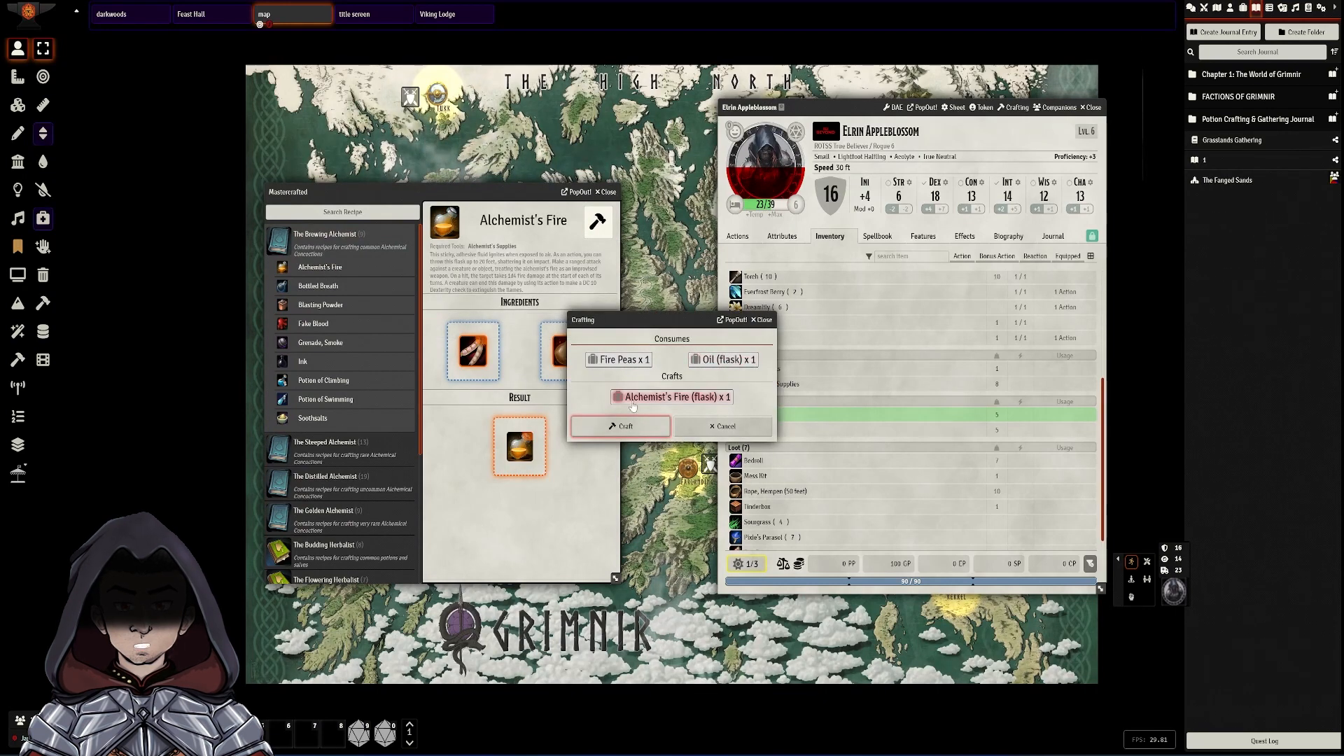
left_click(620, 426)
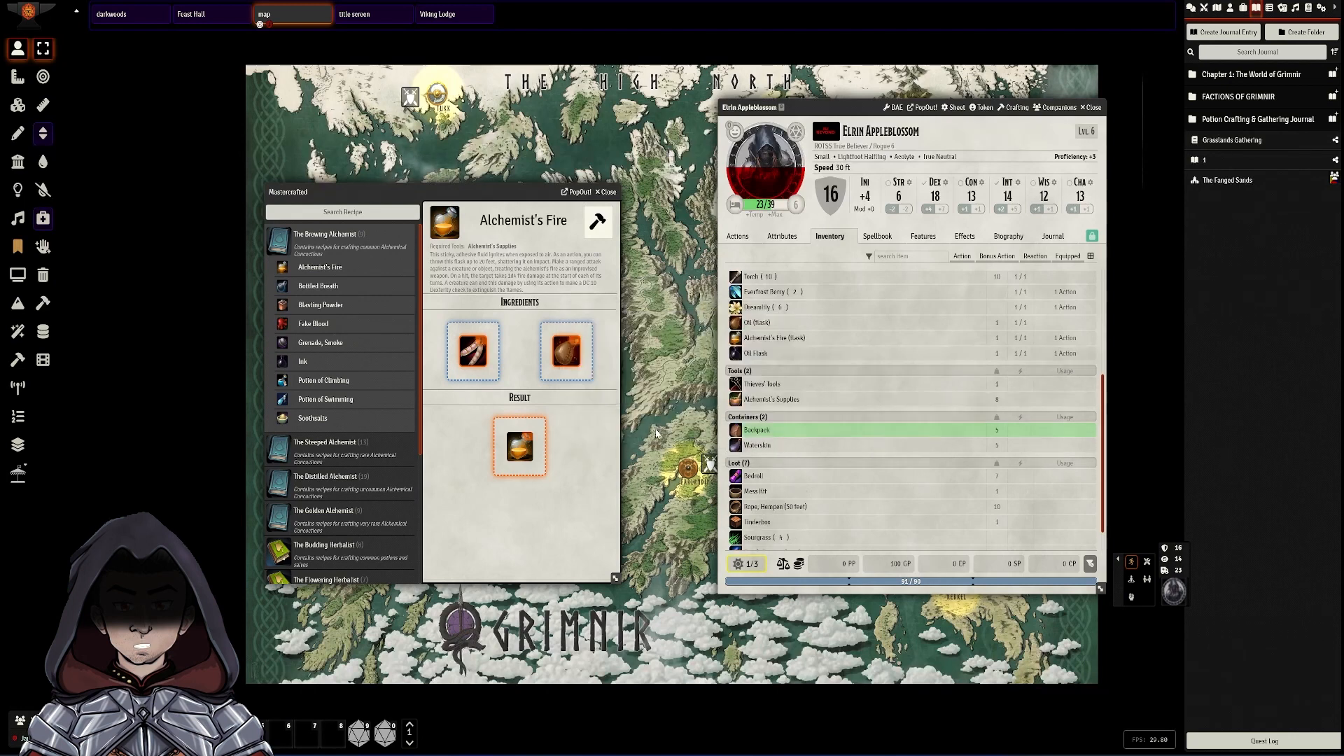